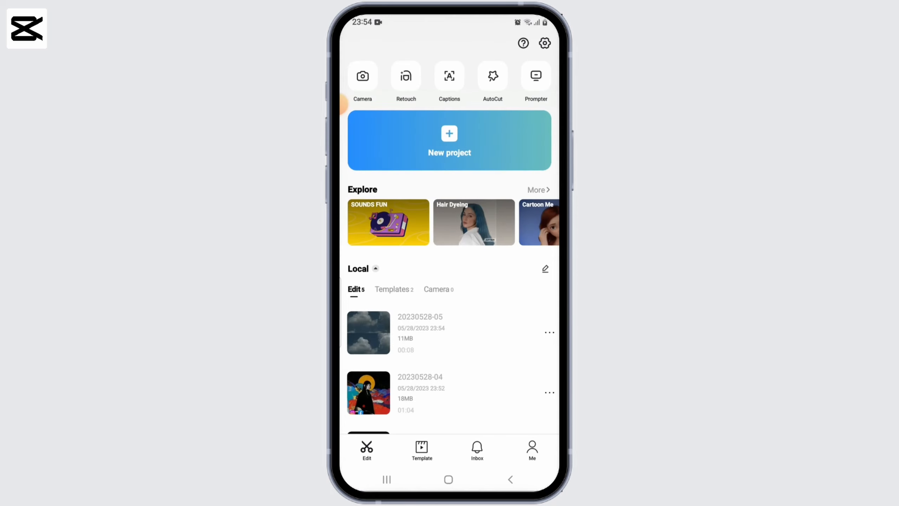
left_click(368, 332)
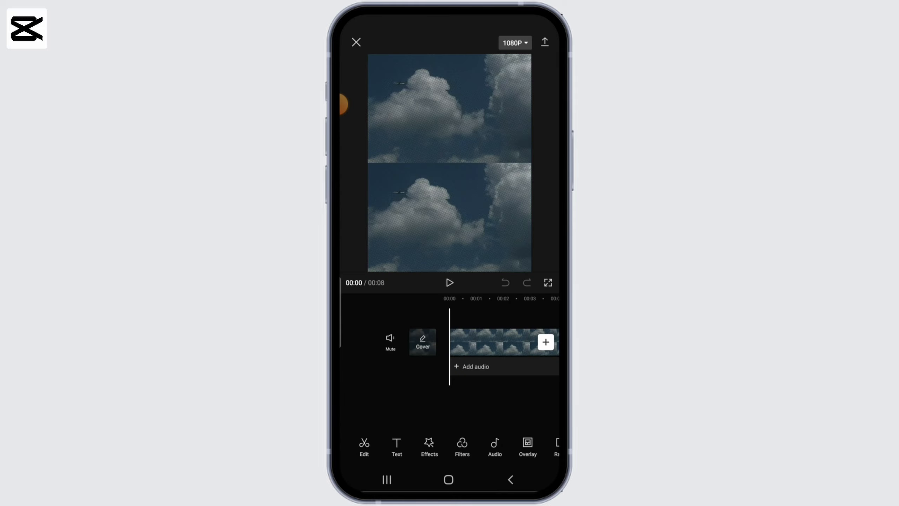
left_click(543, 43)
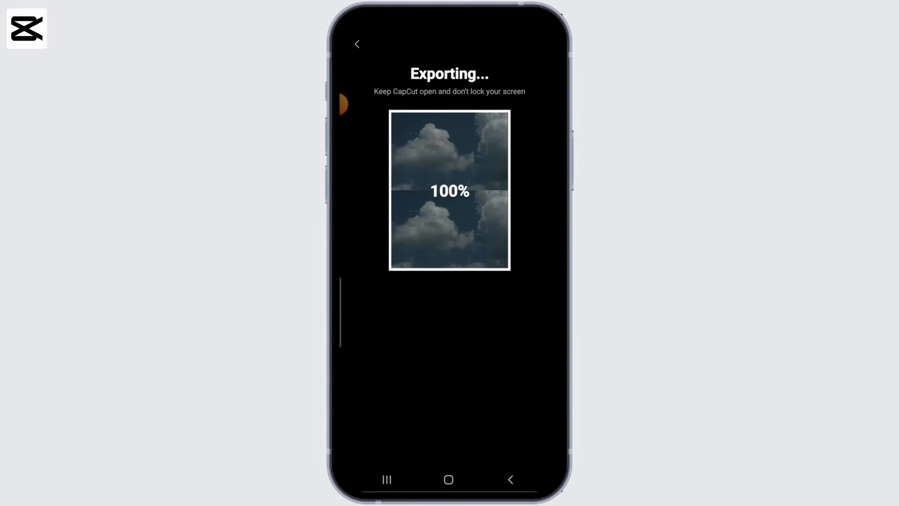